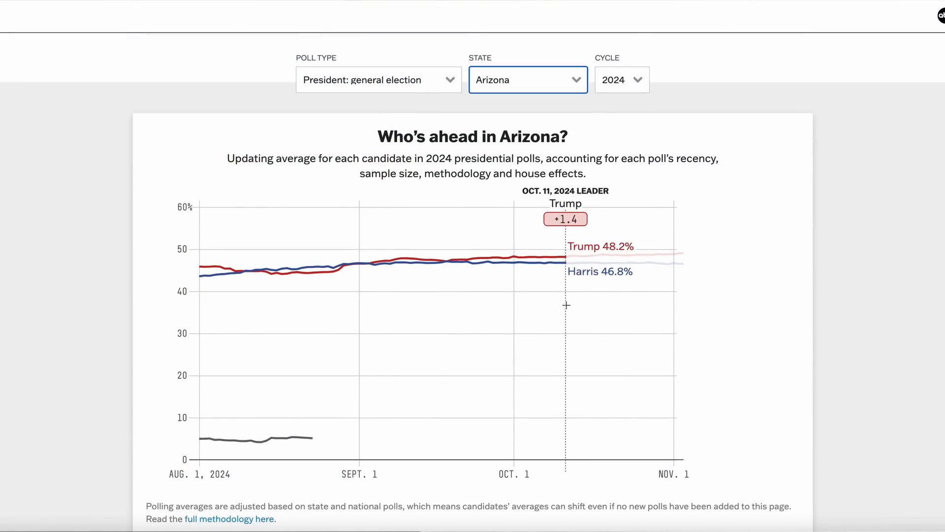
pyautogui.moveTo(549, 298)
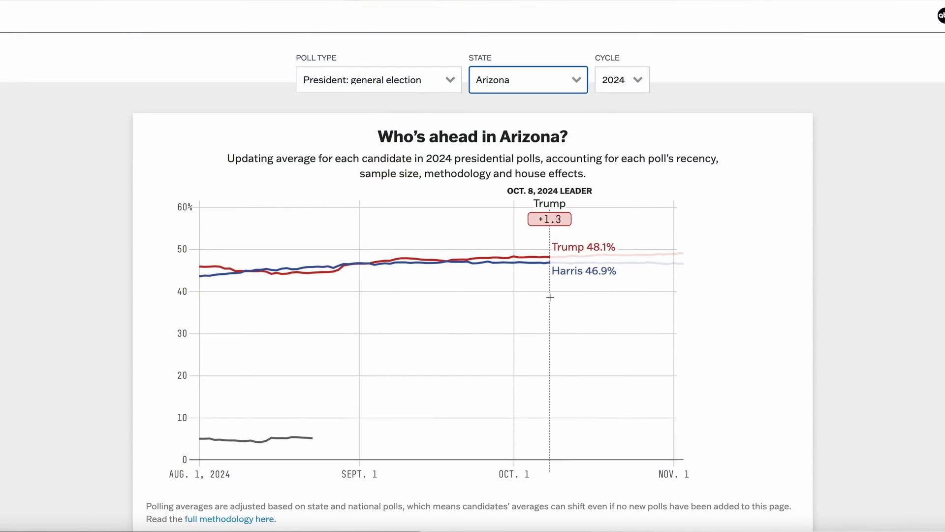
pyautogui.moveTo(547, 296)
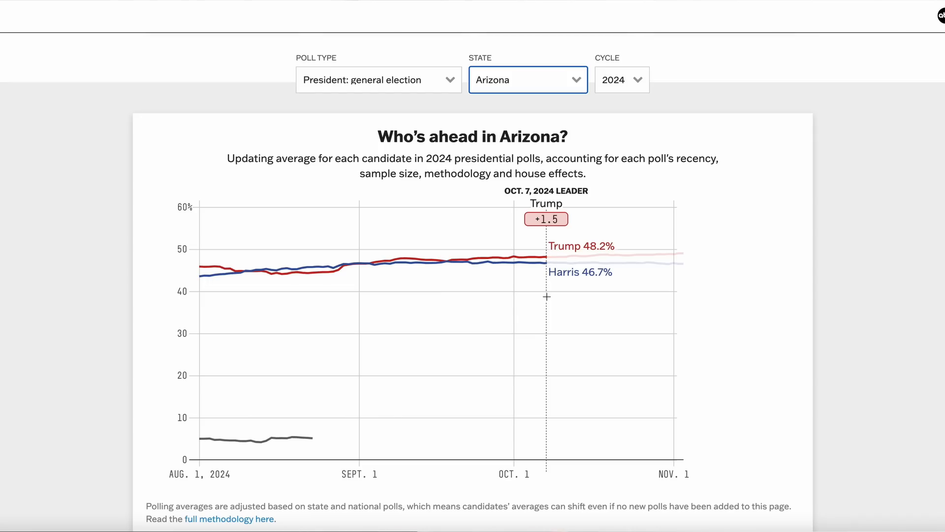
pyautogui.moveTo(688, 304)
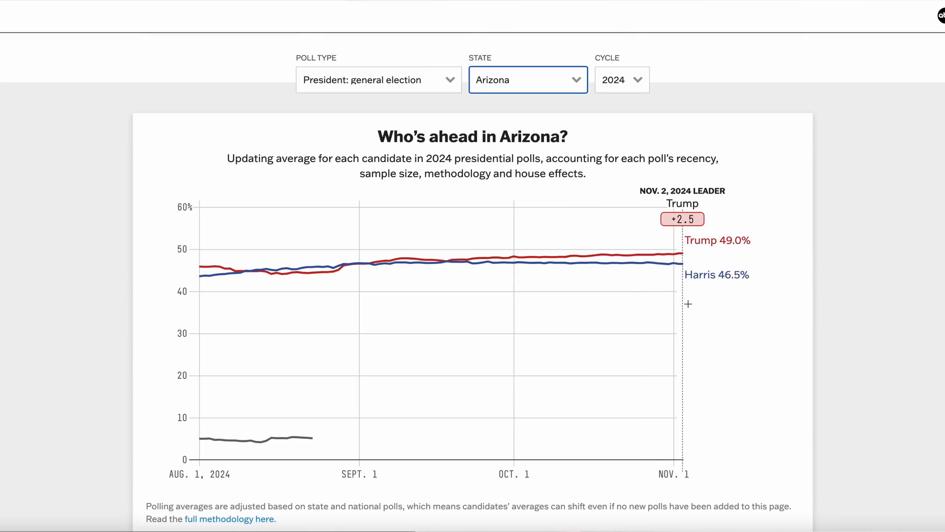
pyautogui.moveTo(607, 279)
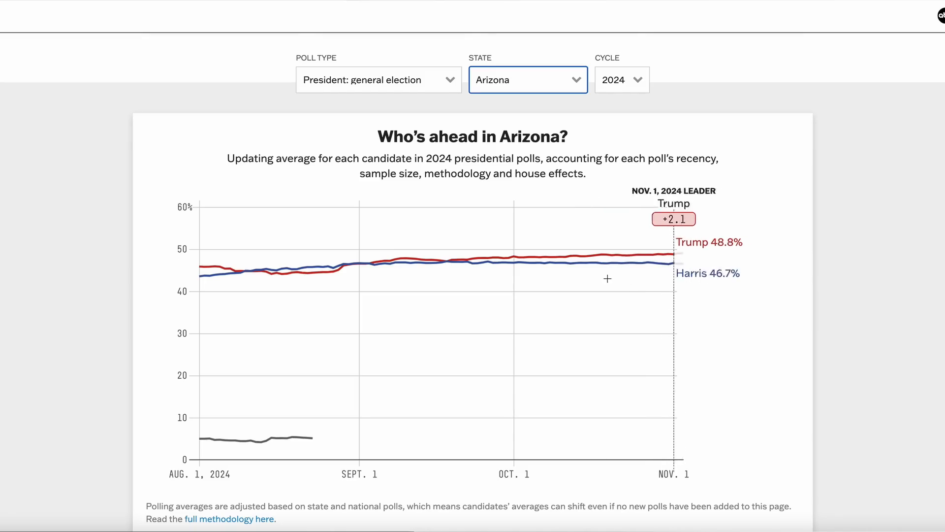
# - Switch the 538 presidential polling chart from Arizona to Georgia, then to Nevada
pyautogui.click(528, 79)
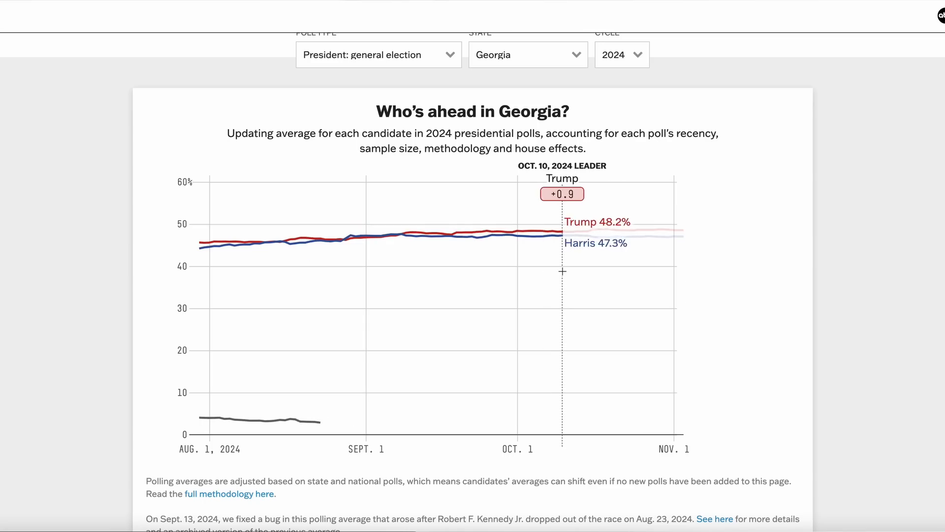
pyautogui.moveTo(548, 271)
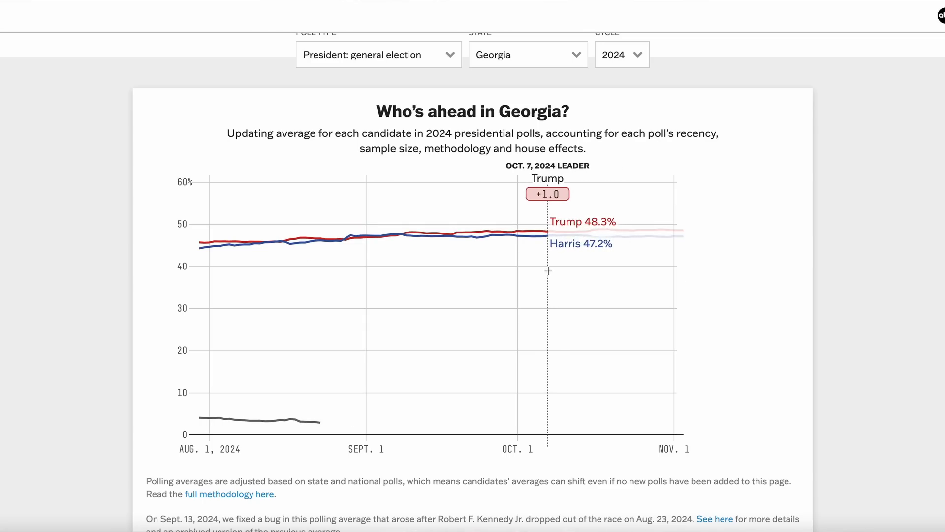
pyautogui.moveTo(682, 270)
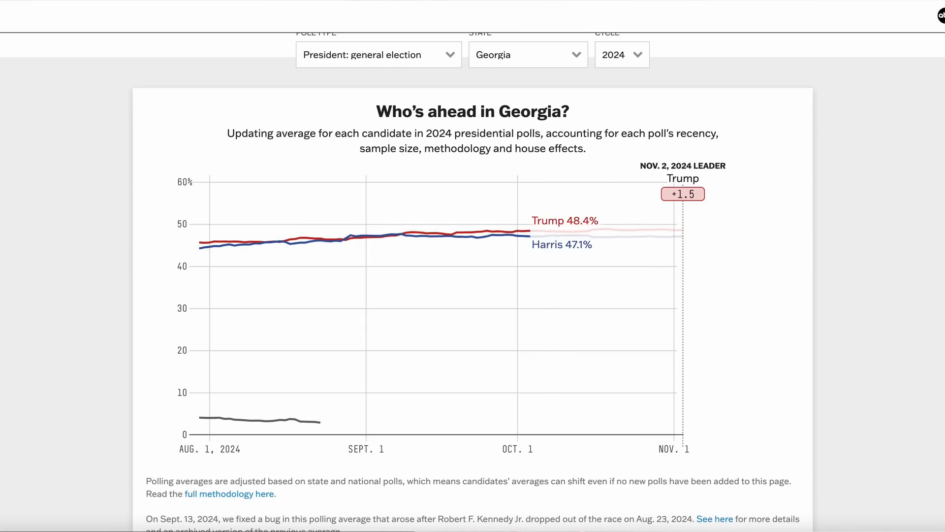
pyautogui.click(528, 54)
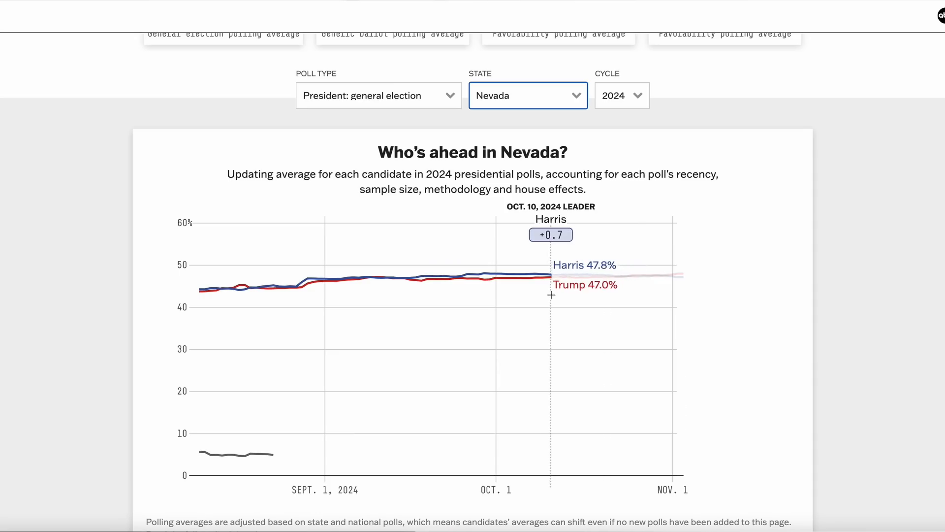
pyautogui.moveTo(533, 296)
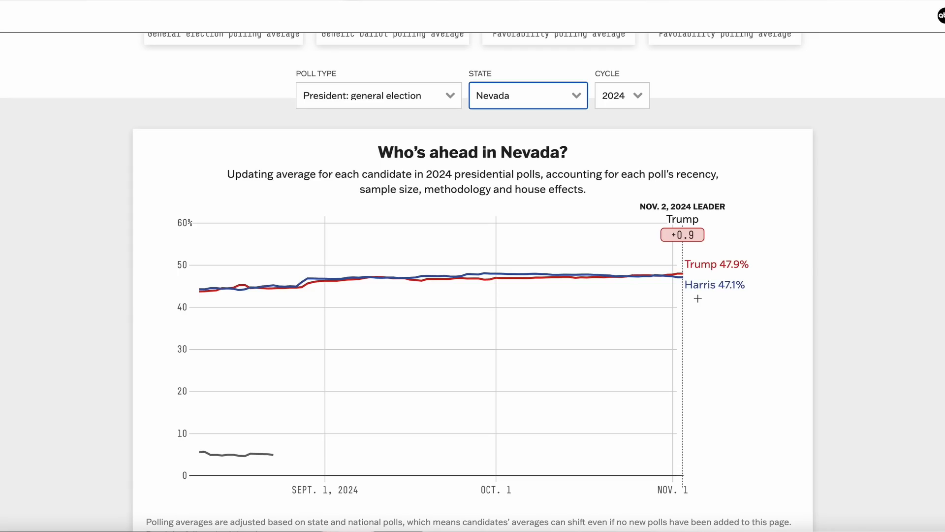
# - Show the North Carolina, Pennsylvania and Wisconsin presidential polling averages in turn
pyautogui.click(527, 96)
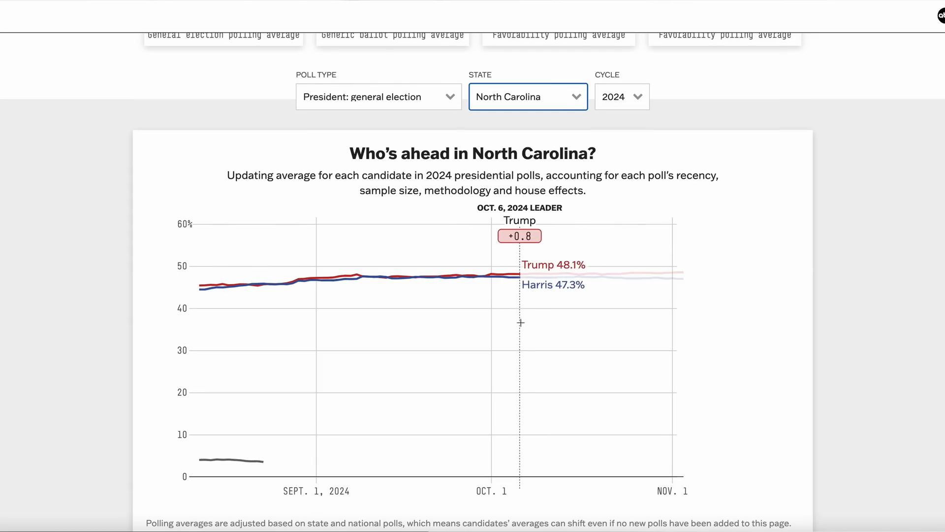
pyautogui.moveTo(528, 318)
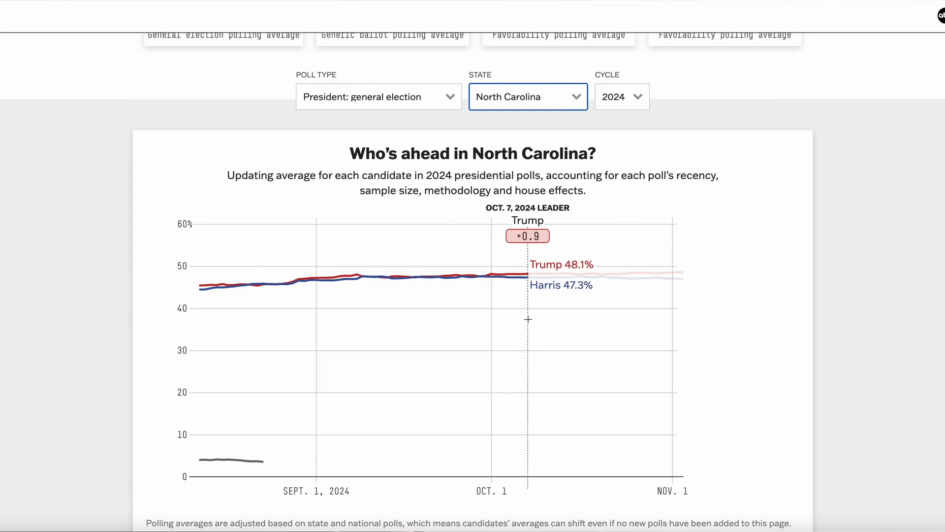
pyautogui.moveTo(691, 324)
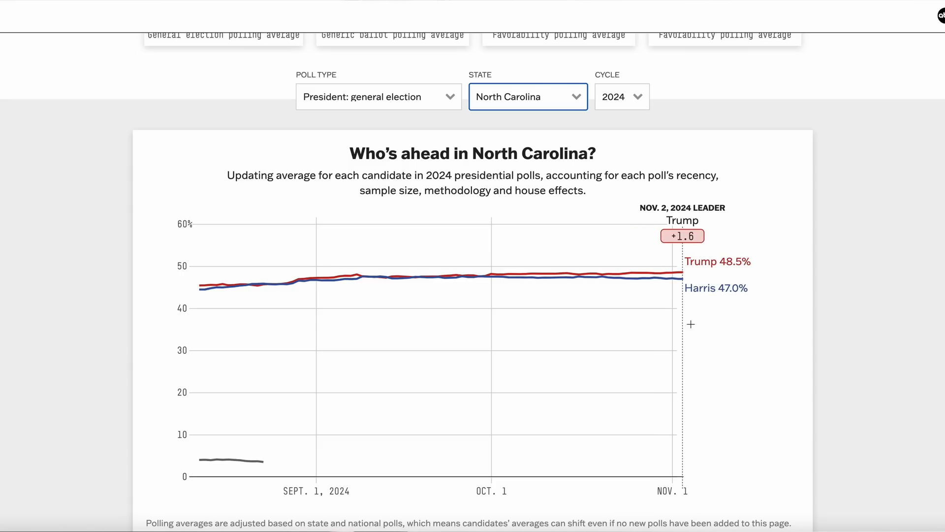
pyautogui.click(528, 97)
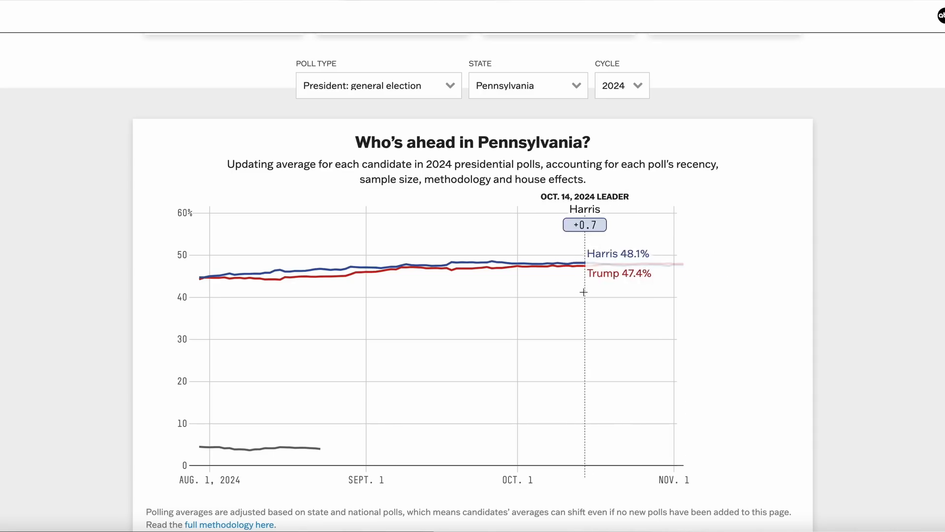
pyautogui.moveTo(548, 290)
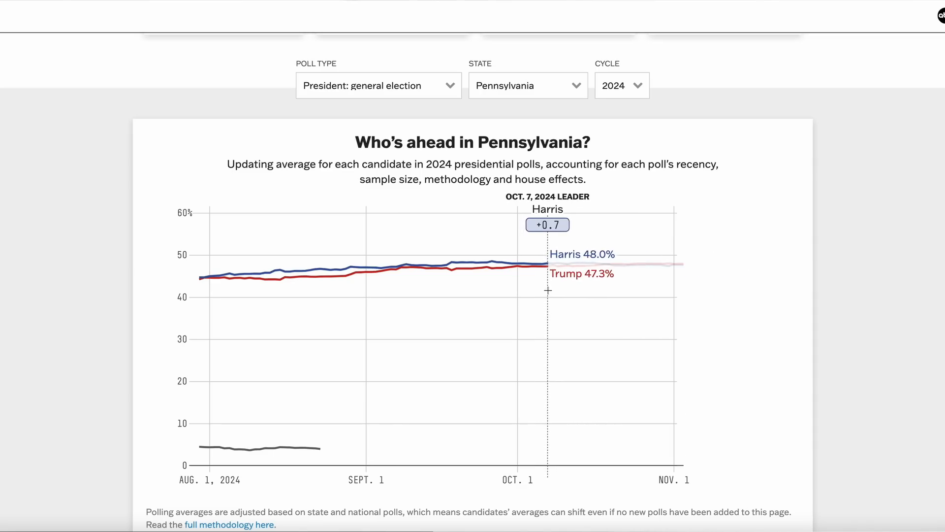
pyautogui.moveTo(682, 286)
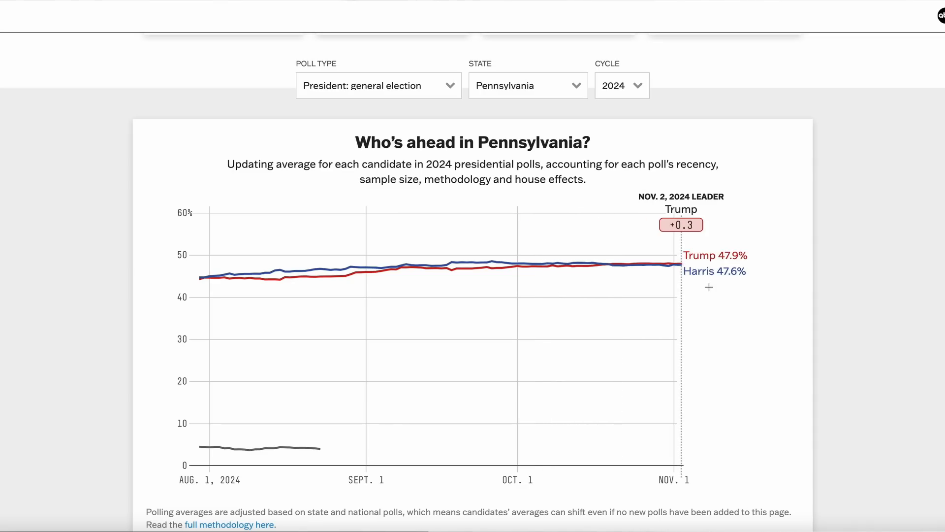
pyautogui.click(528, 84)
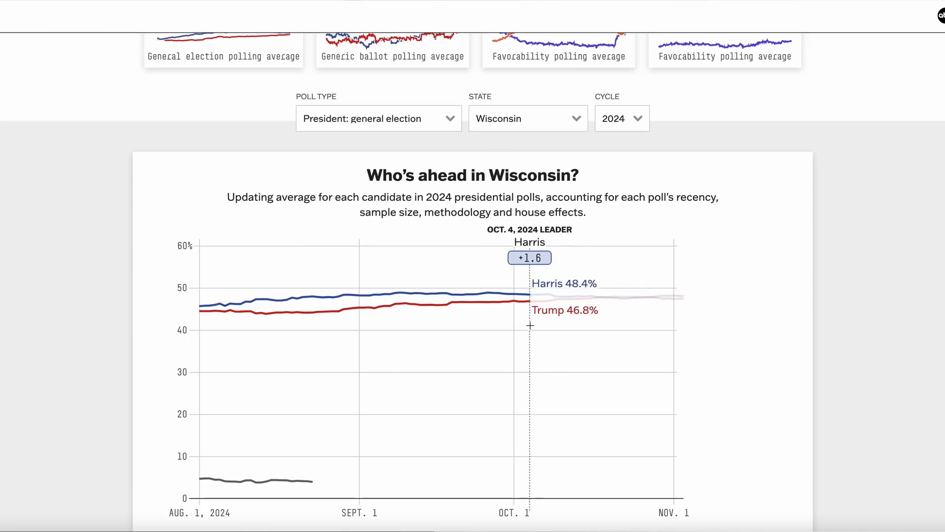
pyautogui.moveTo(544, 318)
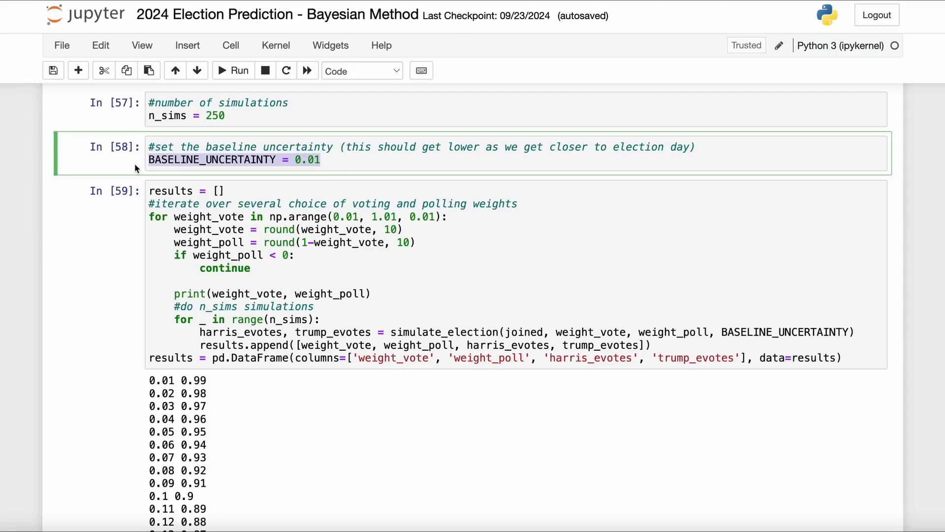
pyautogui.click(358, 168)
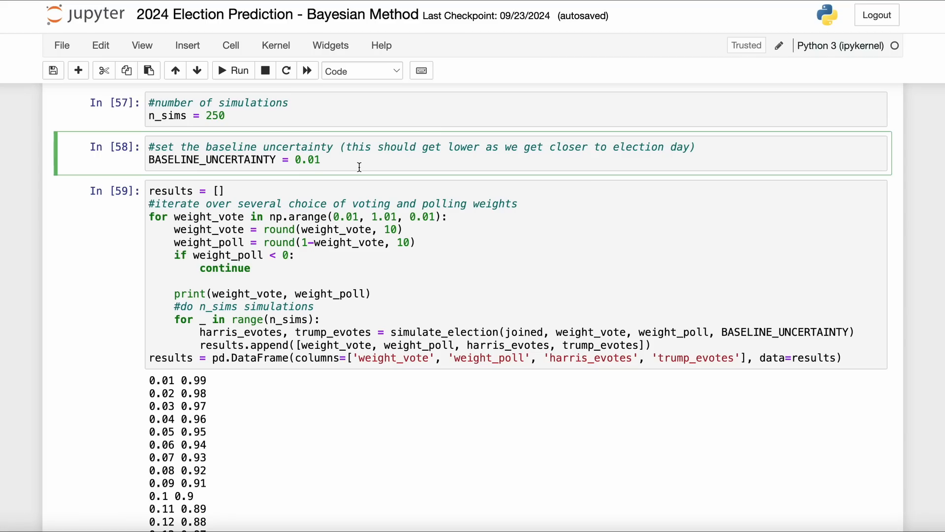
pyautogui.click(323, 159)
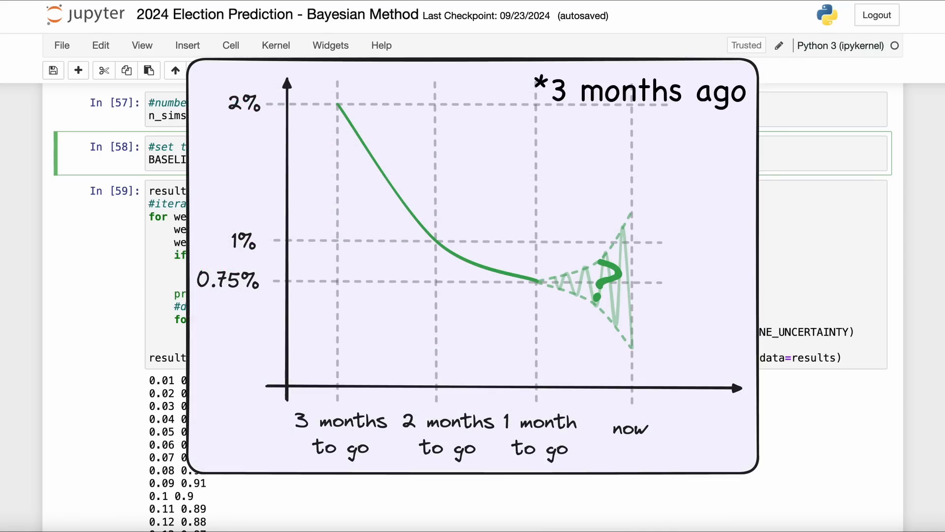
pyautogui.click(639, 91)
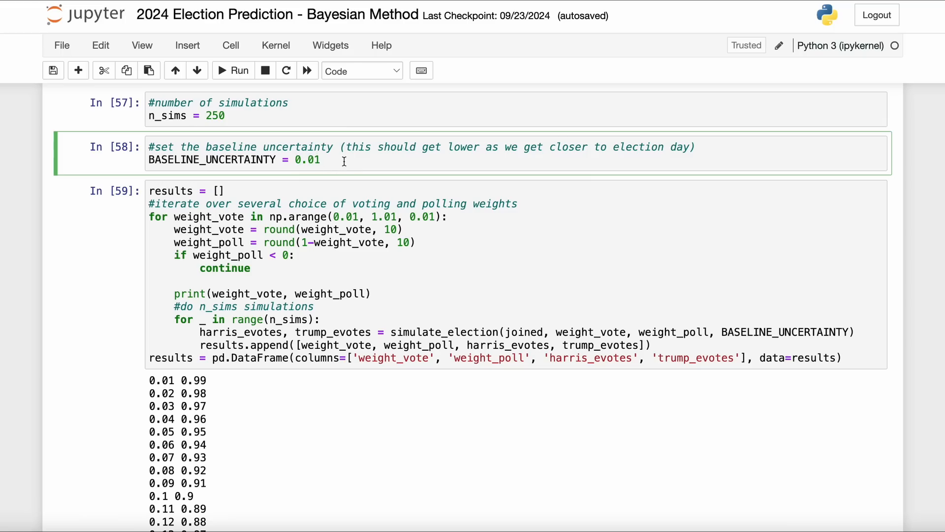
pyautogui.click(326, 160)
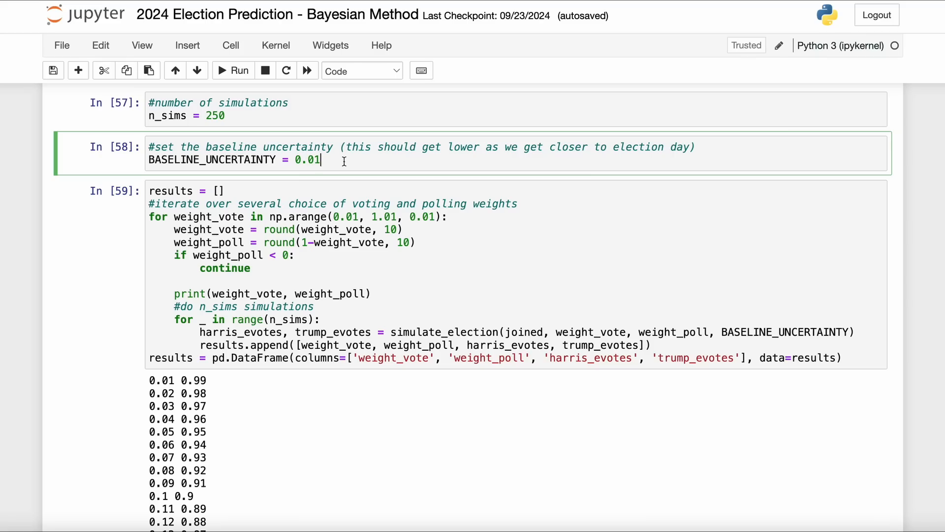
pyautogui.scroll(-3)
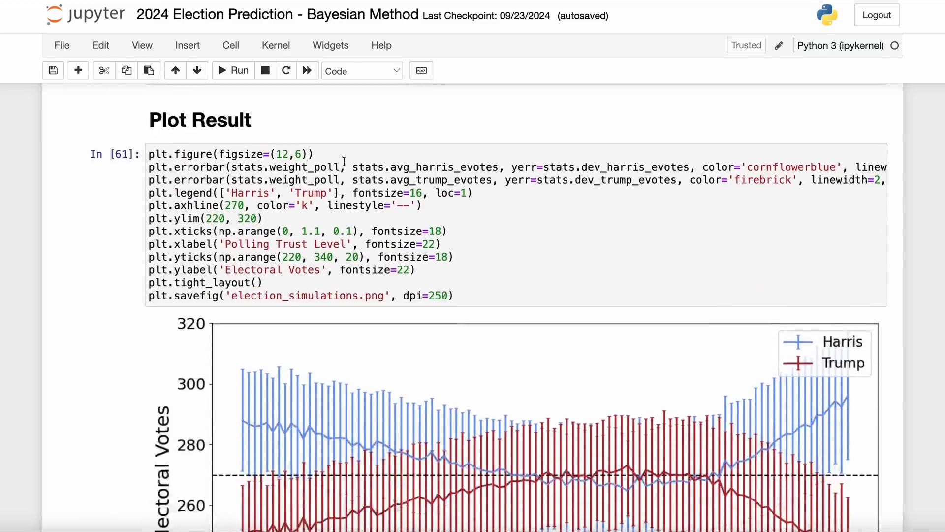
pyautogui.scroll(-3)
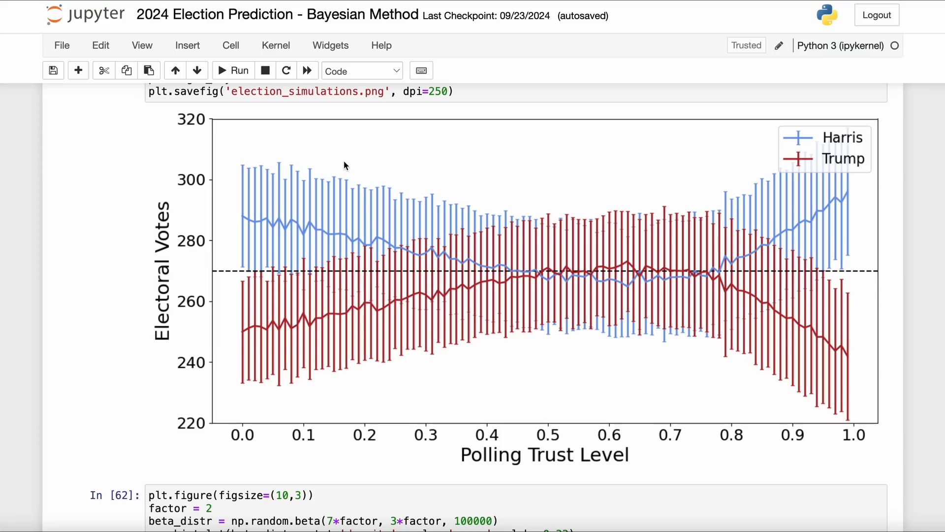
pyautogui.moveTo(184, 418)
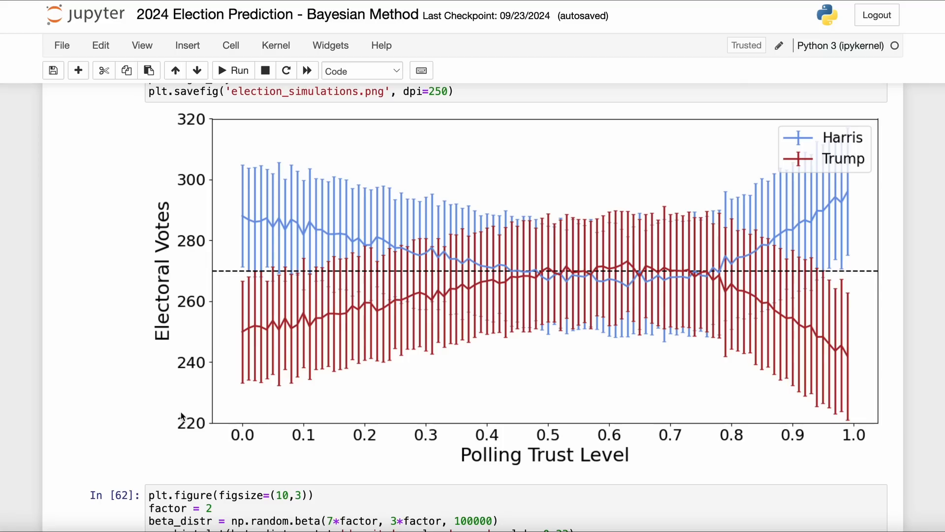
pyautogui.moveTo(248, 437)
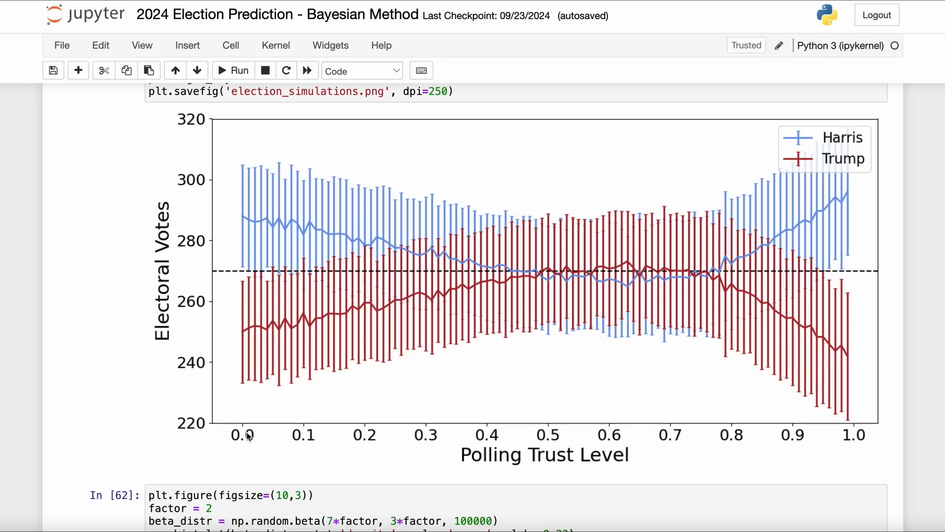
pyautogui.moveTo(638, 422)
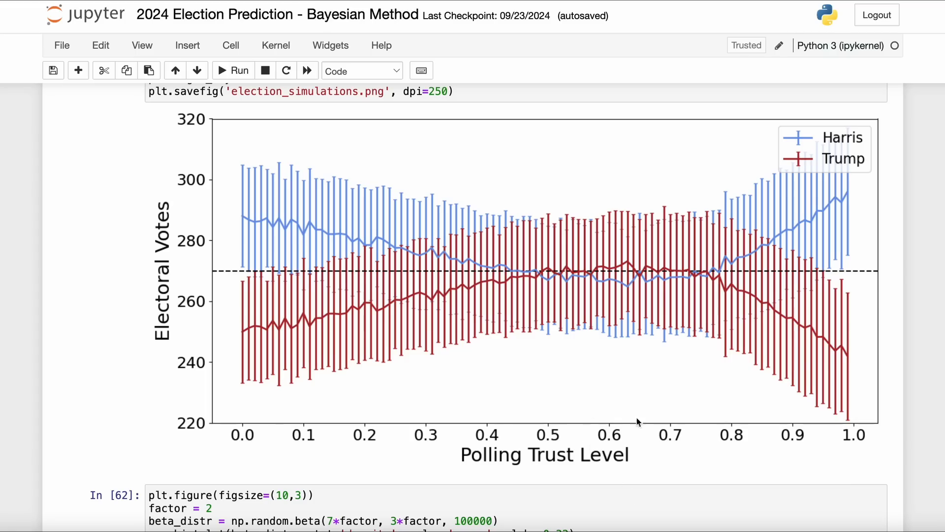
pyautogui.moveTo(635, 406)
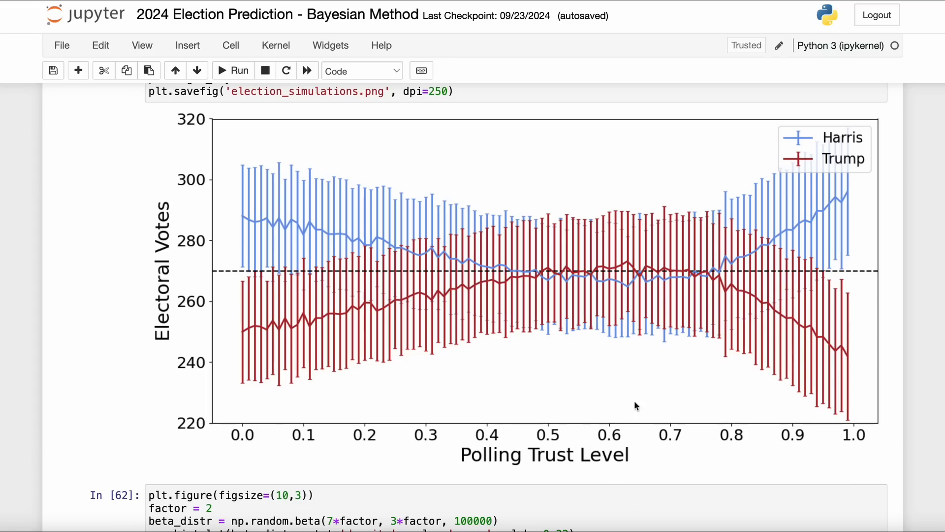
pyautogui.moveTo(670, 425)
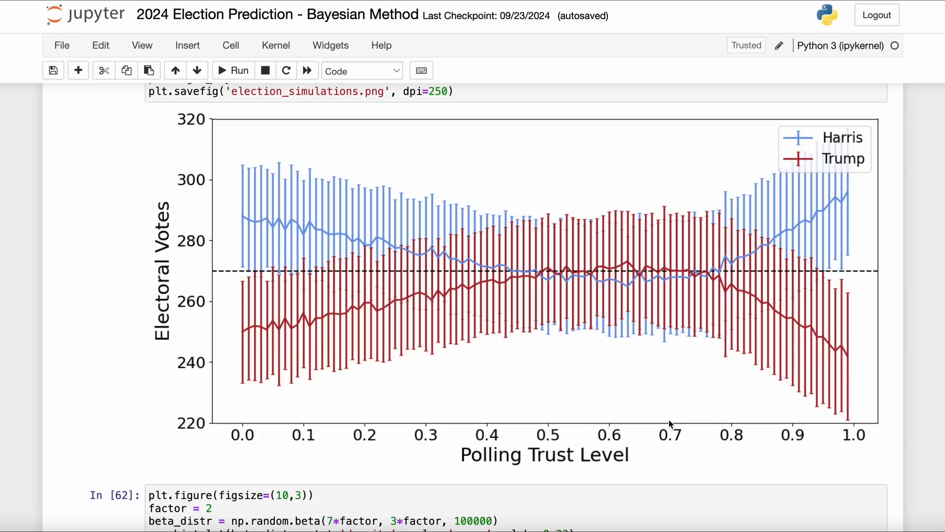
pyautogui.moveTo(685, 425)
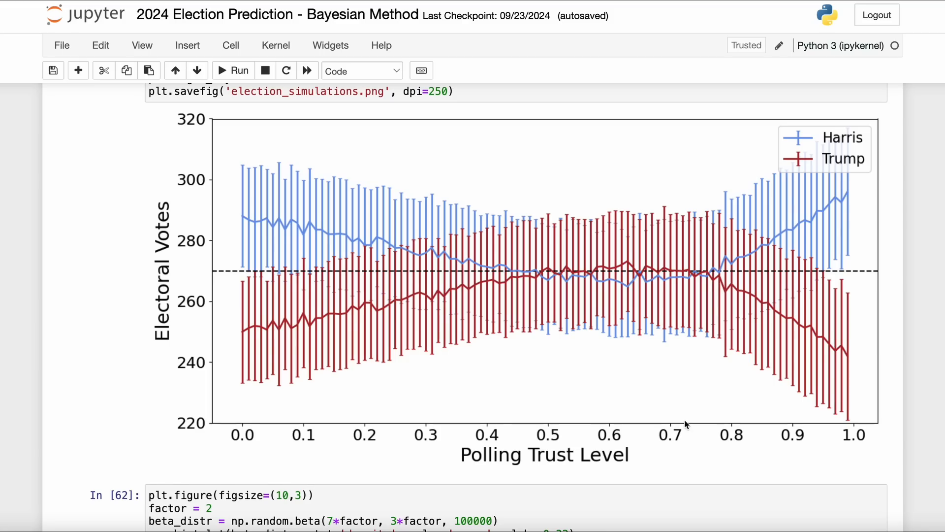
pyautogui.scroll(-3)
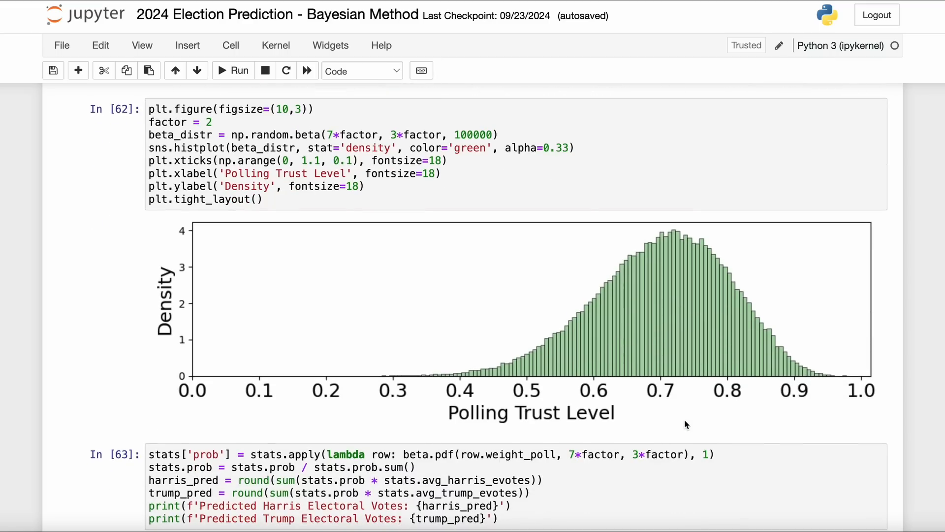
pyautogui.moveTo(637, 324)
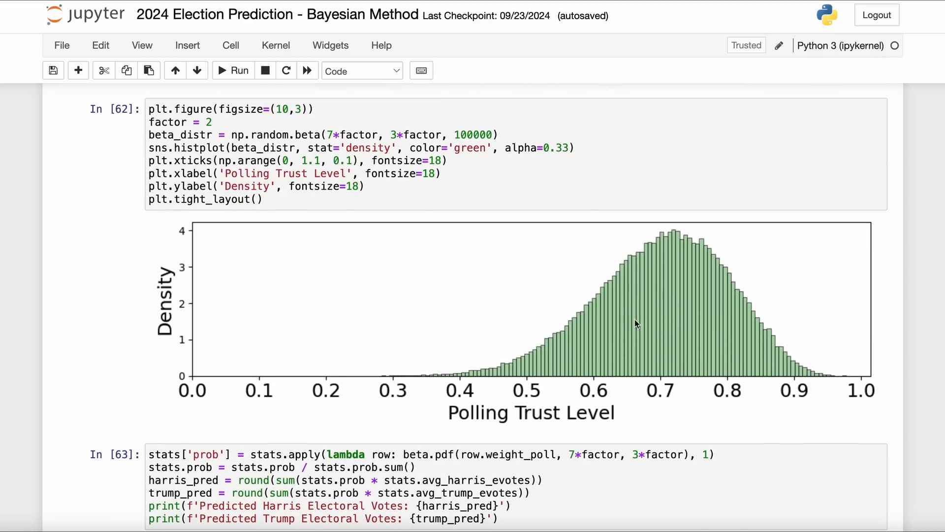
pyautogui.moveTo(493, 380)
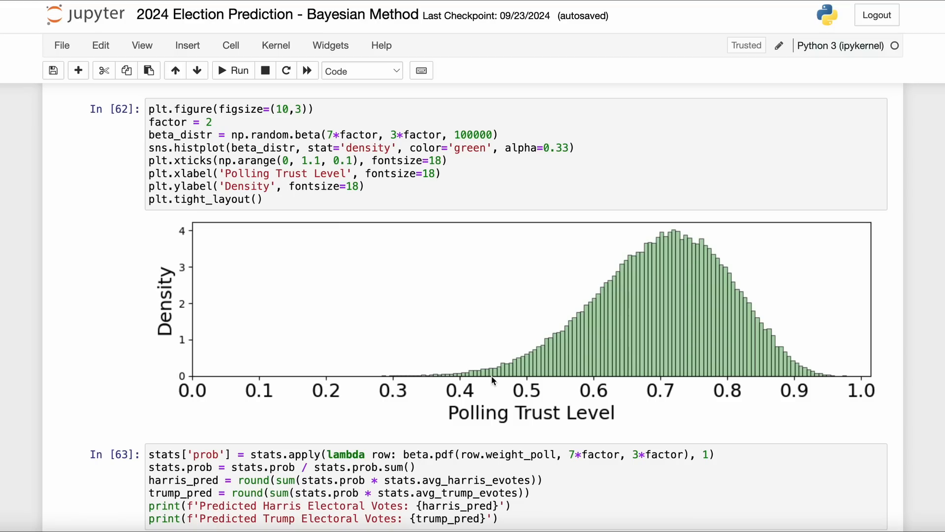
pyautogui.moveTo(435, 359)
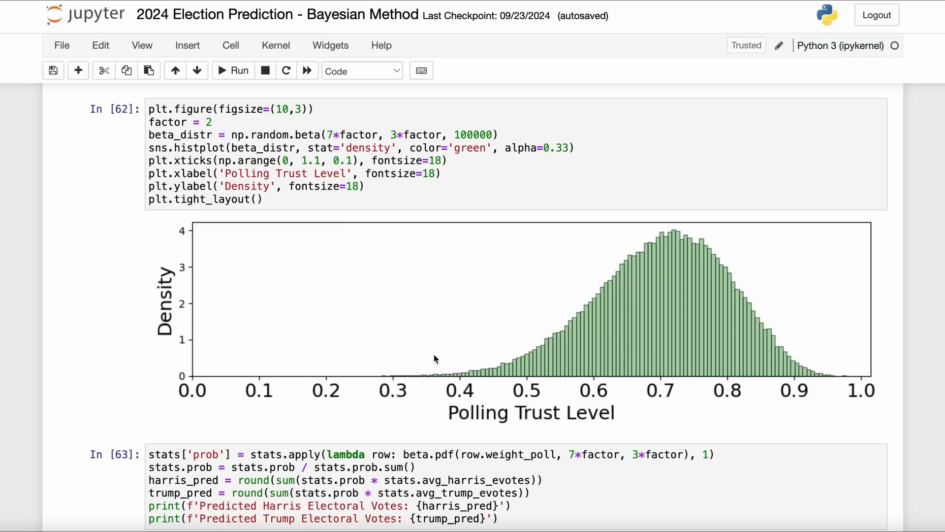
pyautogui.moveTo(429, 388)
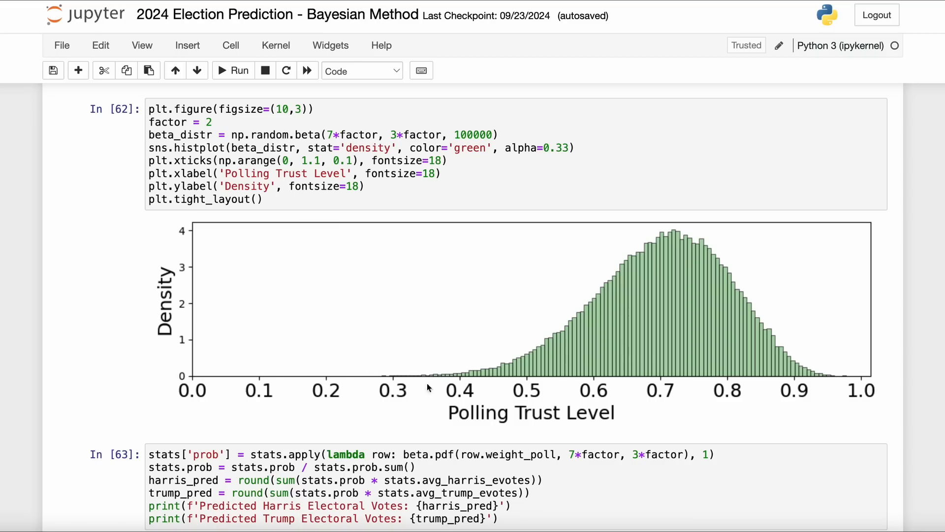
pyautogui.moveTo(395, 392)
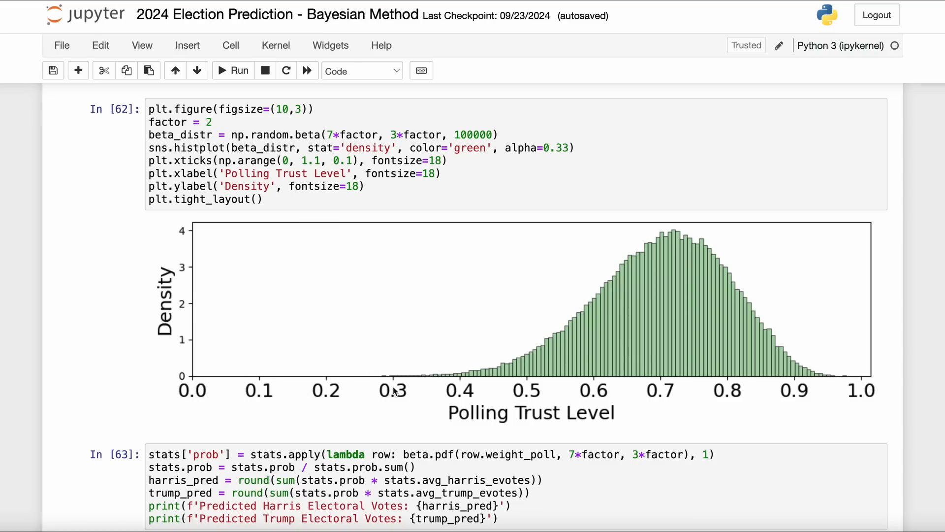
pyautogui.moveTo(464, 384)
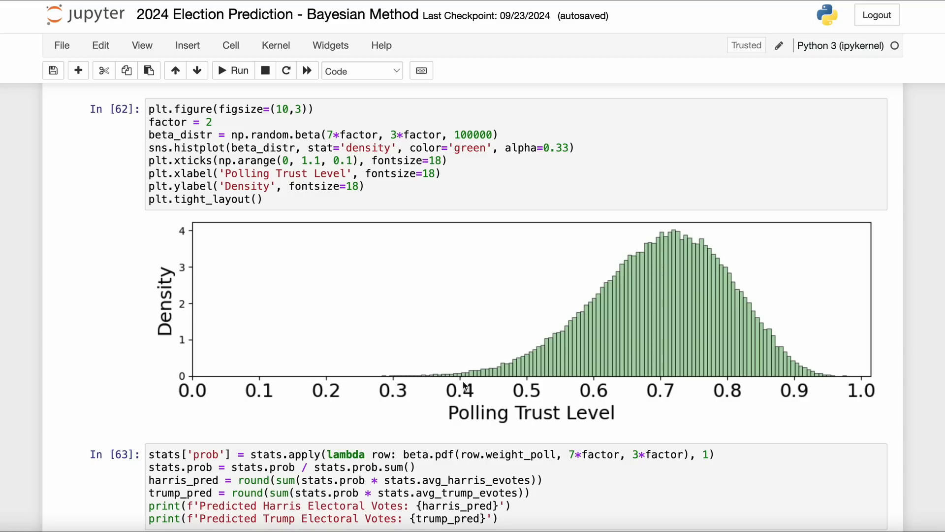
pyautogui.moveTo(831, 380)
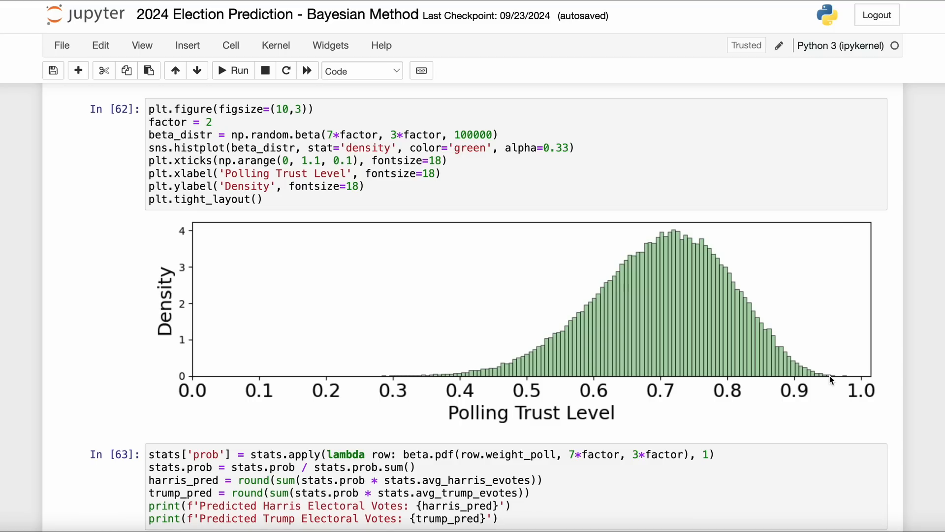
pyautogui.moveTo(700, 354)
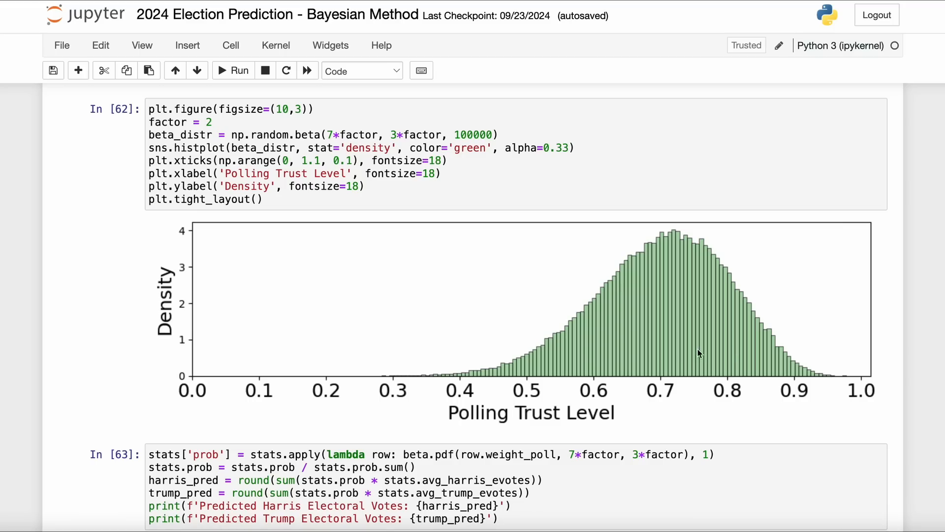
pyautogui.moveTo(657, 336)
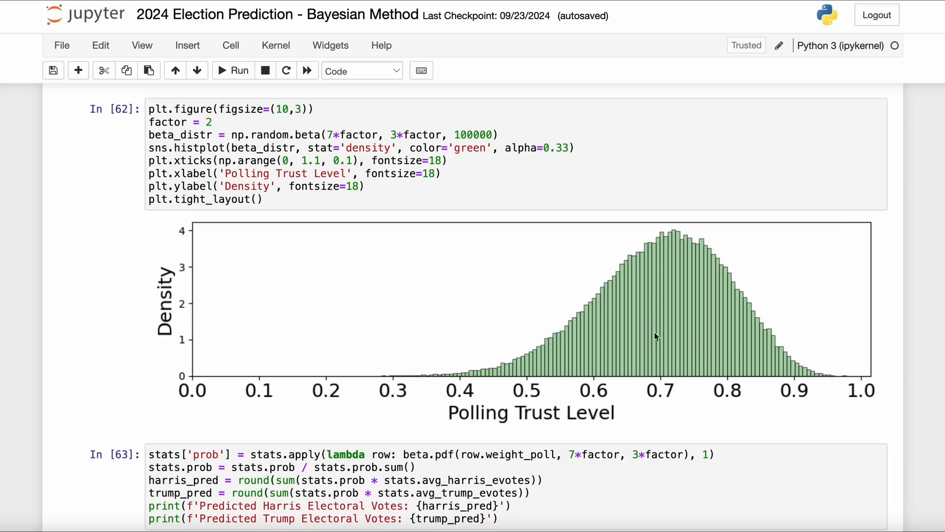
pyautogui.moveTo(662, 386)
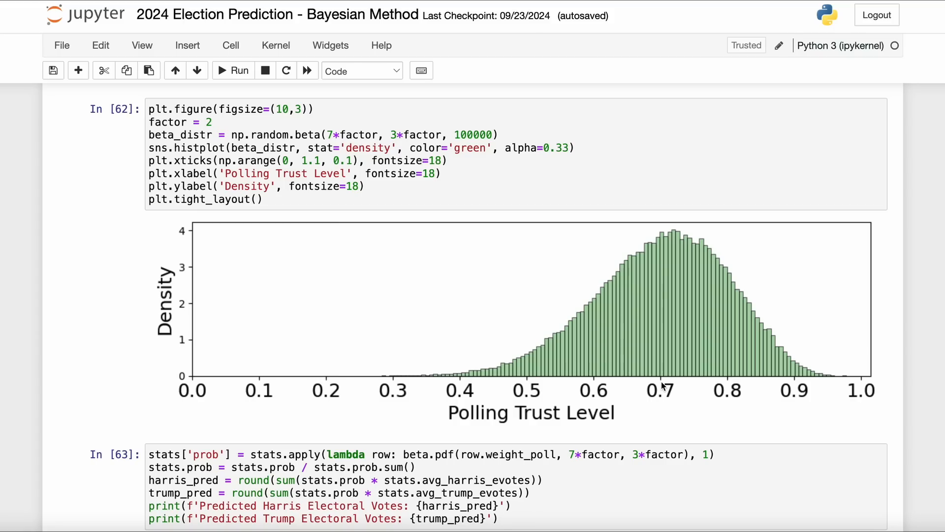
pyautogui.moveTo(662, 379)
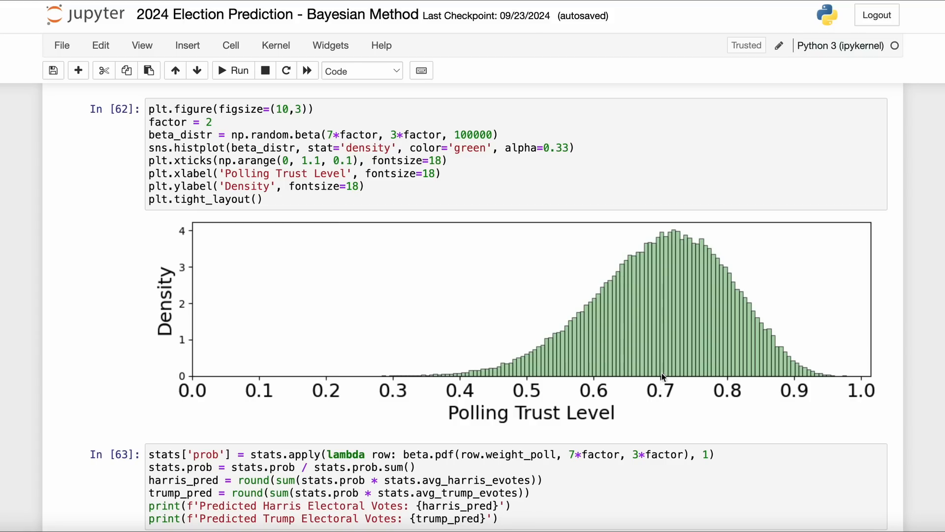
pyautogui.moveTo(671, 235)
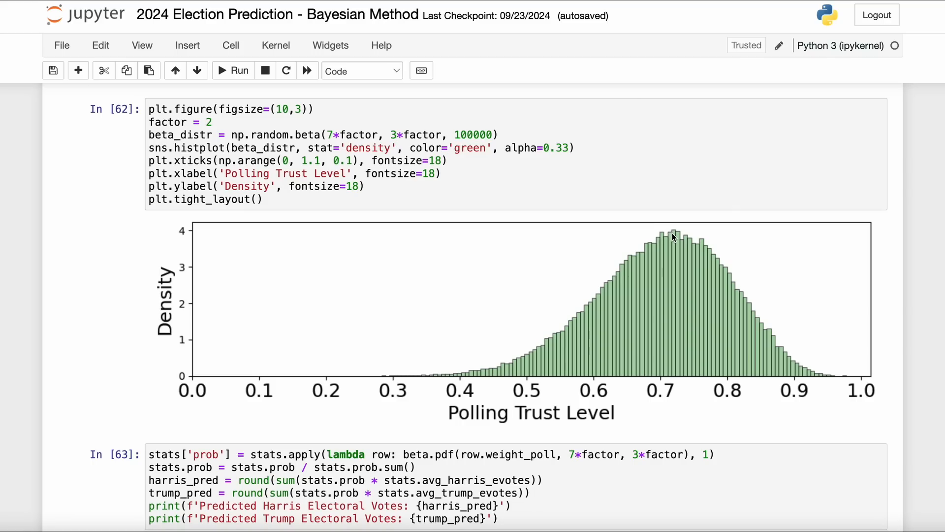
pyautogui.moveTo(646, 251)
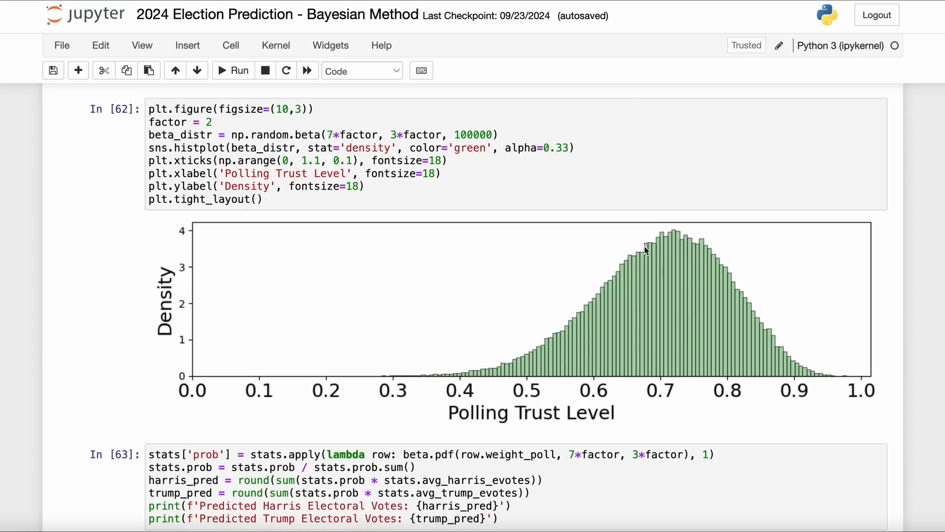
pyautogui.moveTo(608, 338)
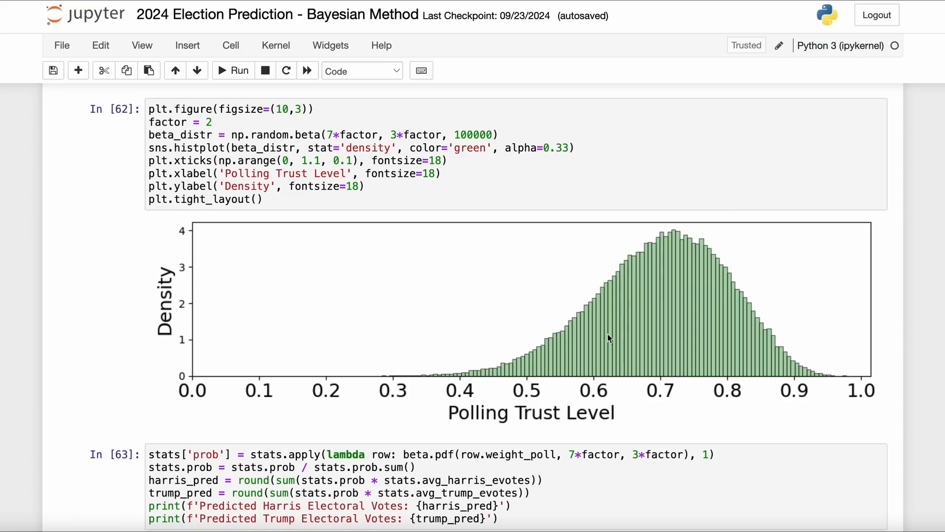
pyautogui.moveTo(692, 237)
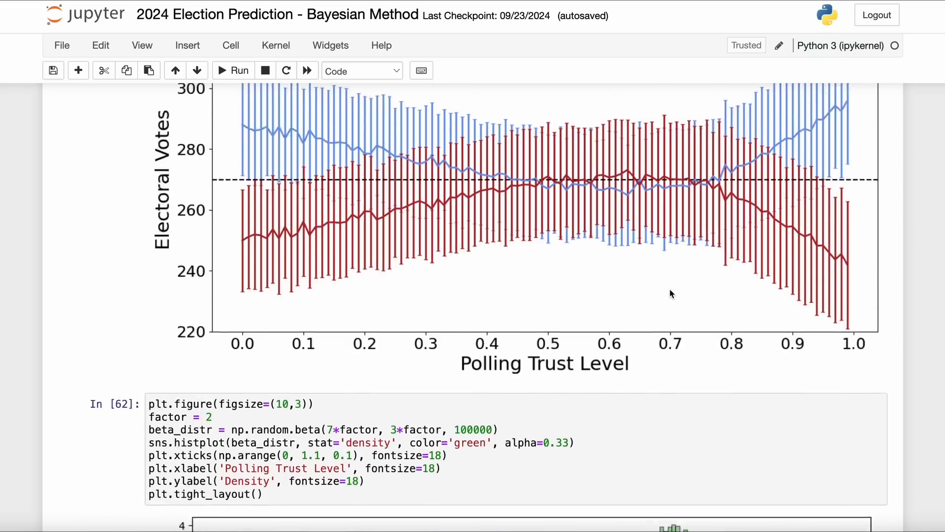
# - Scroll the notebook to the cell output predicting Harris 270 vs Trump 268 electoral votes
pyautogui.scroll(3)
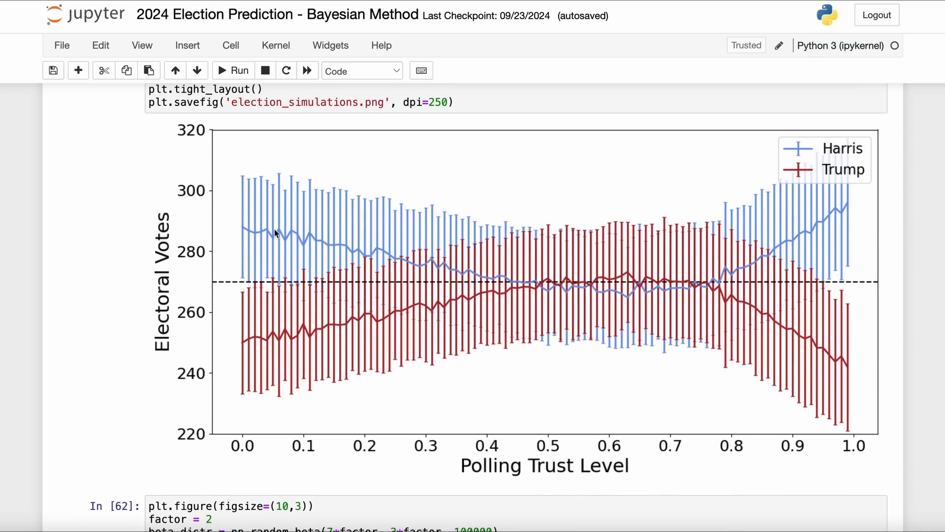
pyautogui.moveTo(327, 249)
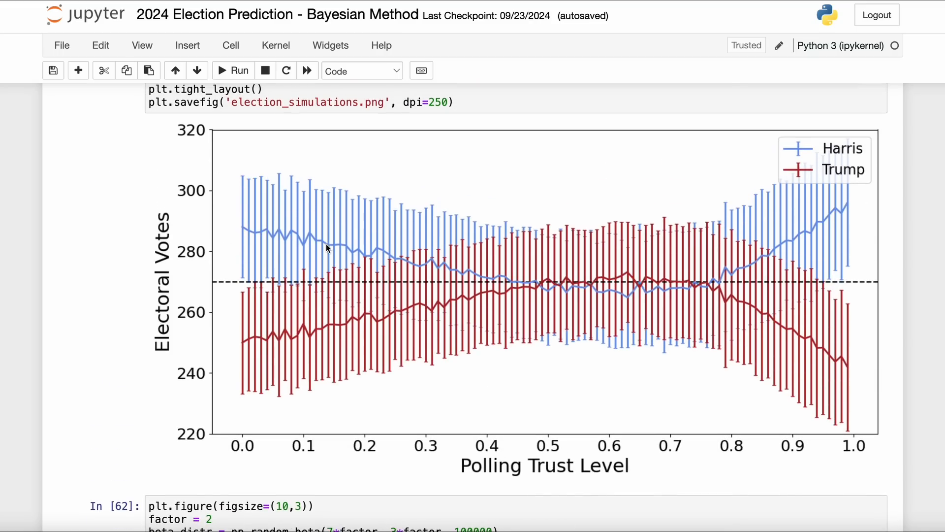
pyautogui.moveTo(303, 354)
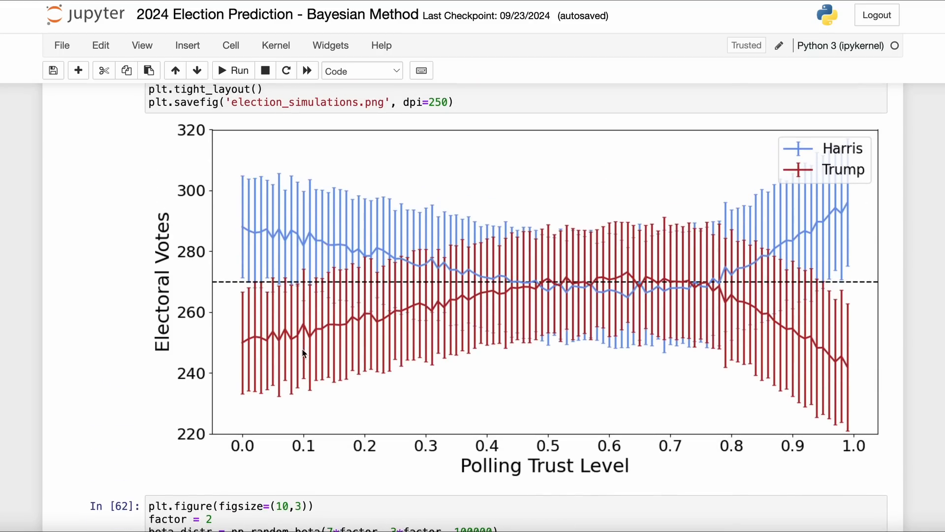
pyautogui.scroll(-3)
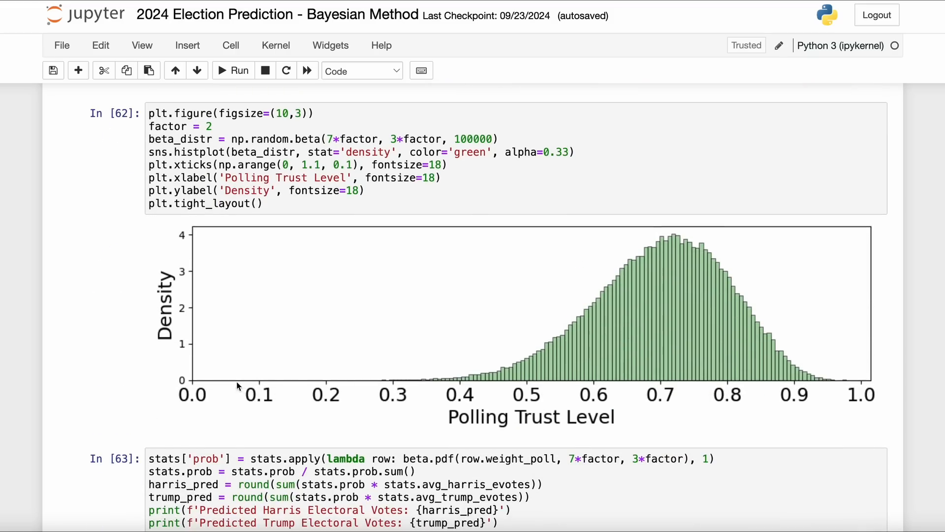
pyautogui.moveTo(554, 387)
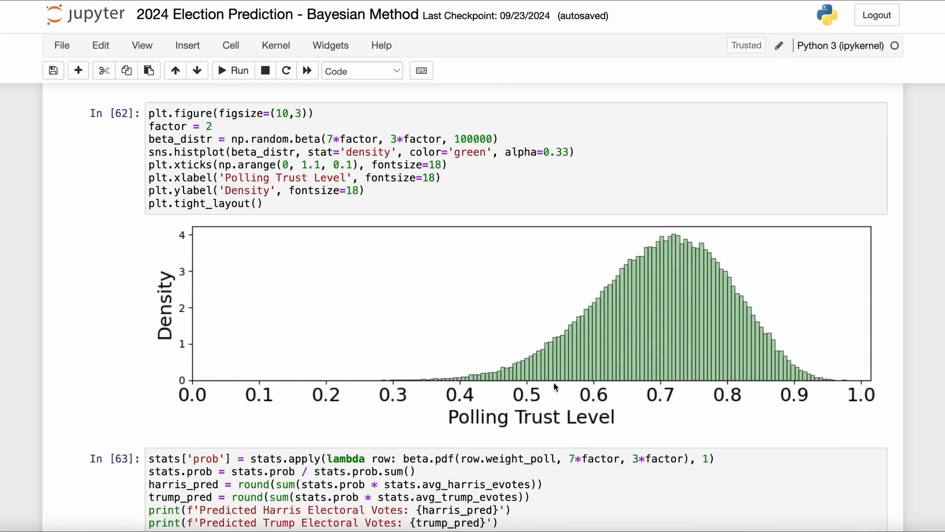
pyautogui.scroll(-3)
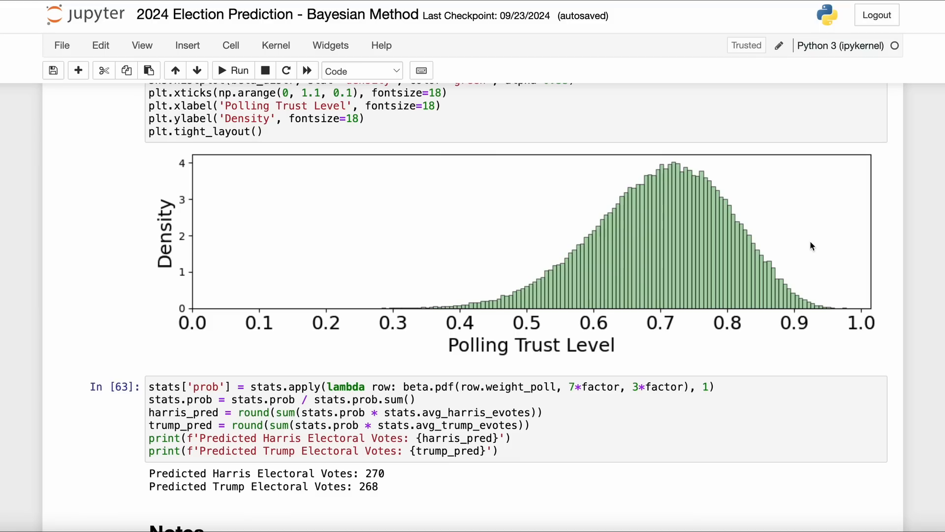
pyautogui.scroll(3)
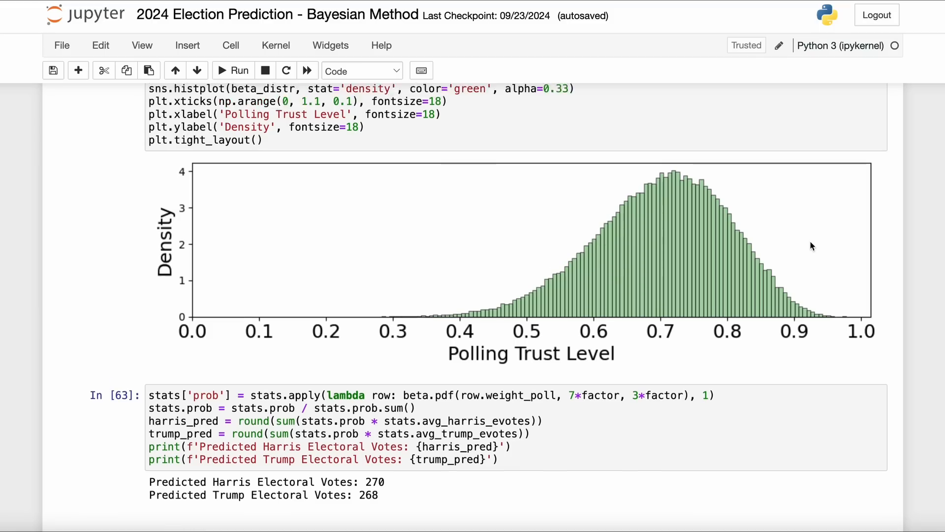